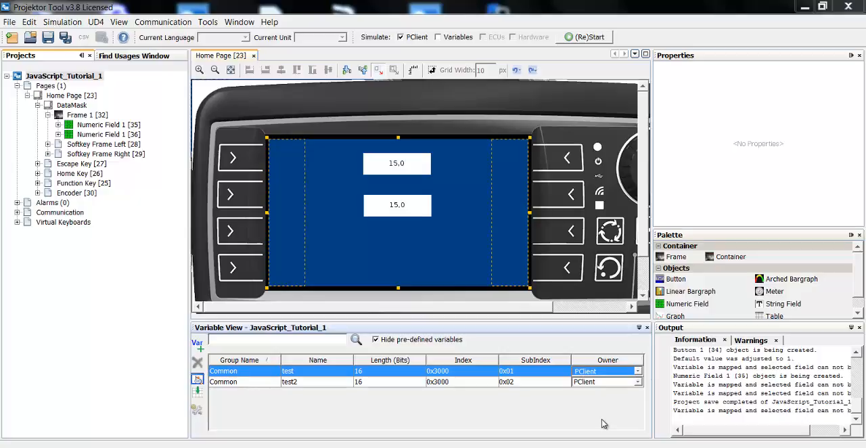
mouse_move(528, 358)
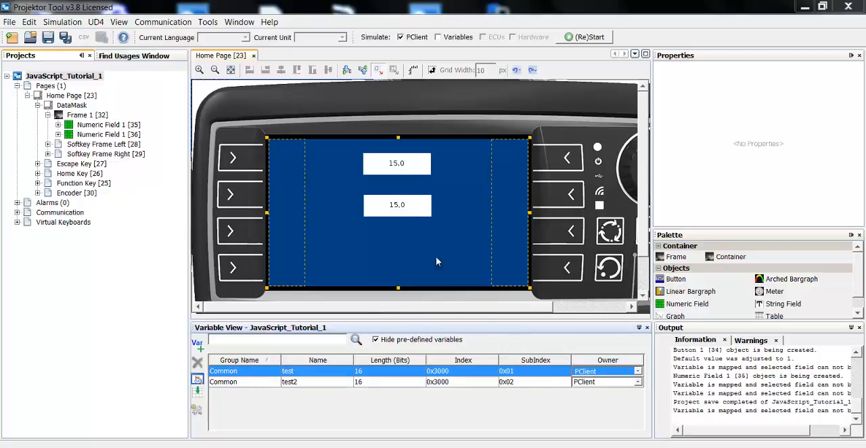
mouse_move(323, 387)
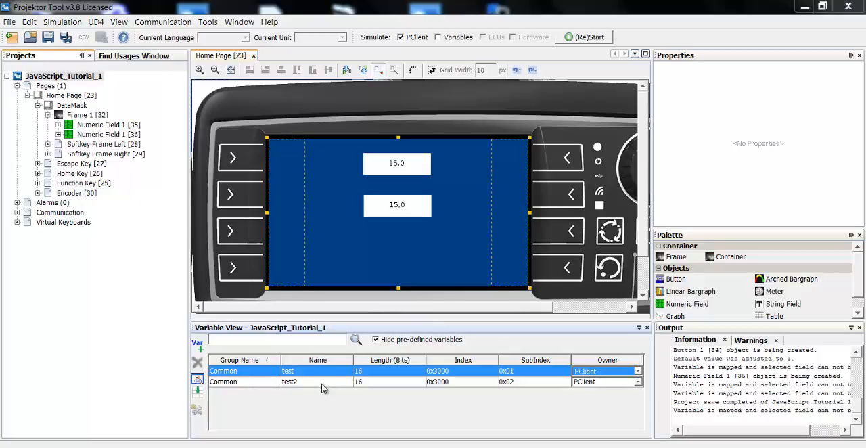
mouse_move(415, 172)
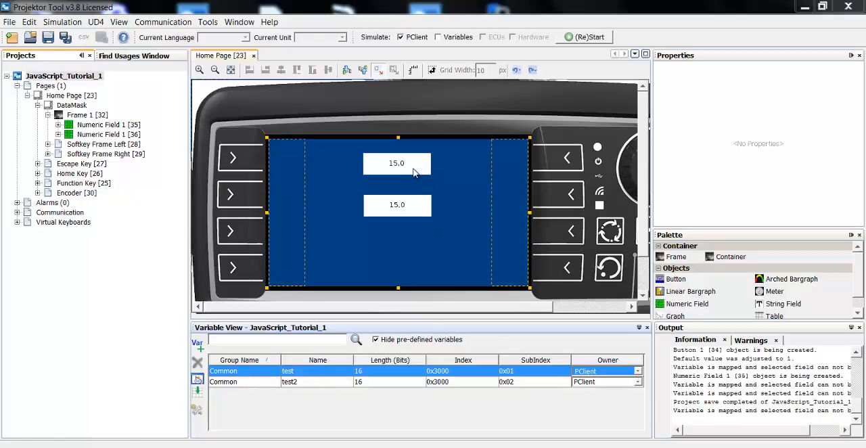
Step: Inspect both numeric fields' settings and select the variable test
click(397, 163)
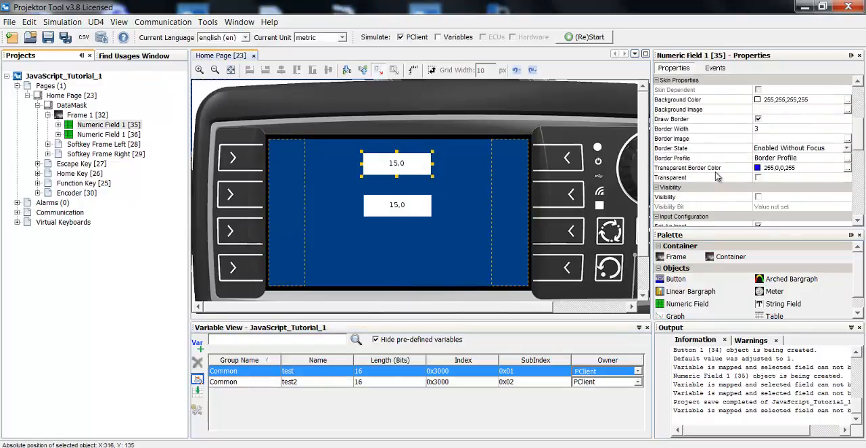
scroll(down, 3)
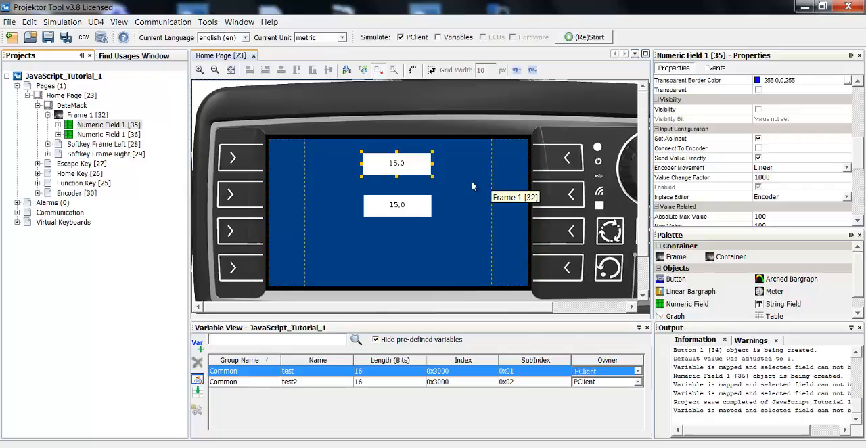
mouse_move(473, 187)
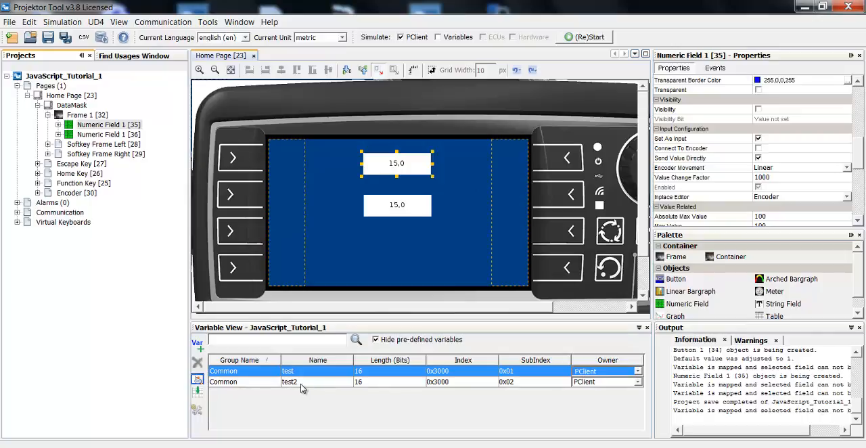
click(397, 204)
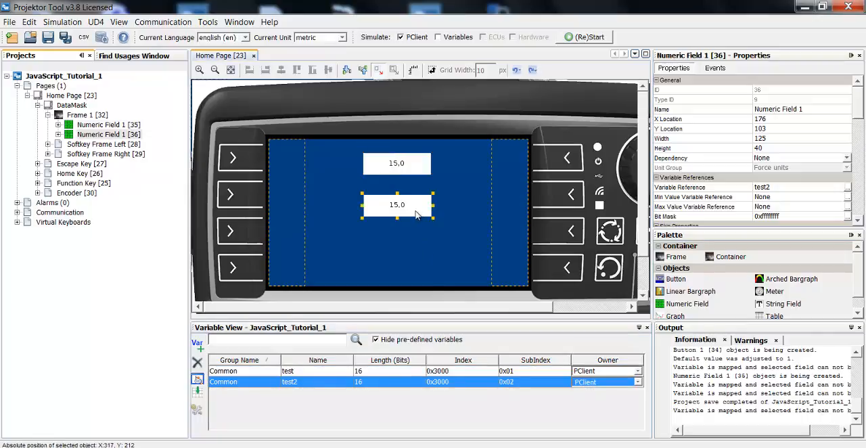
mouse_move(732, 206)
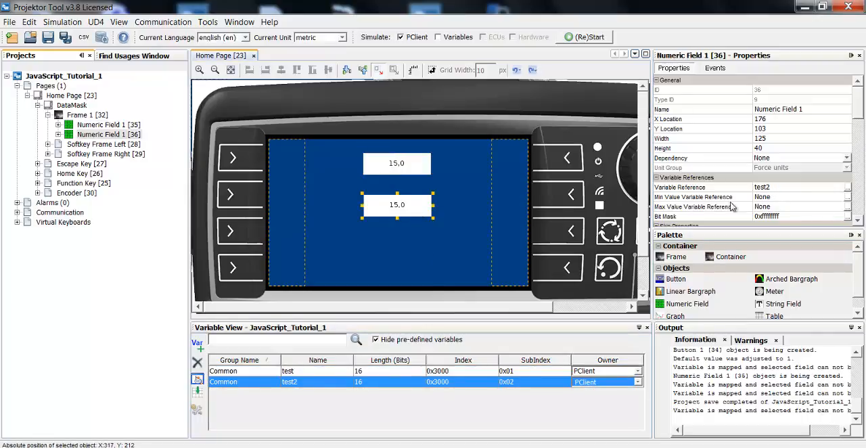
click(288, 371)
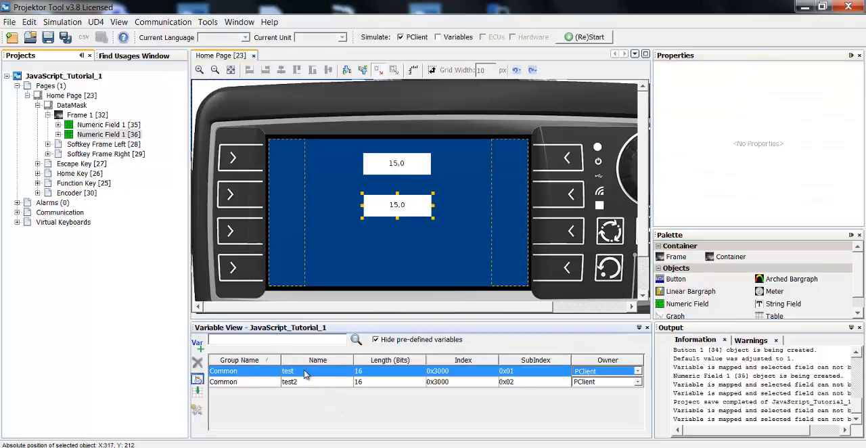
Step: Edit test in the Variable Manager and set its OnValueChangeByOwner event to Execute Script
right_click(288, 370)
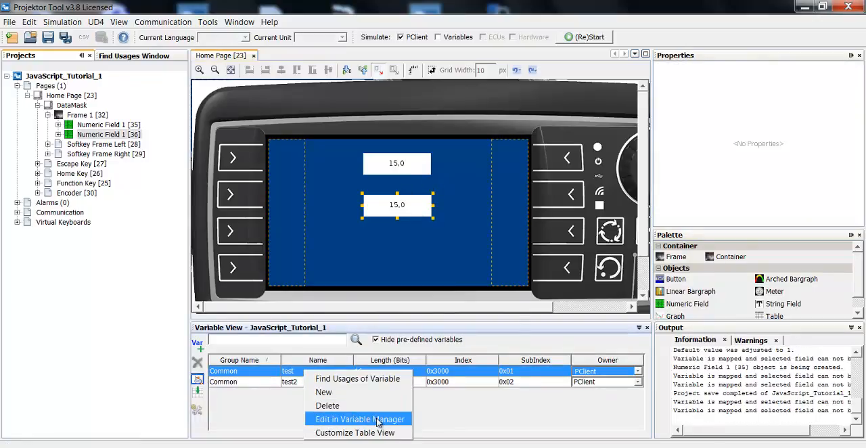
click(358, 419)
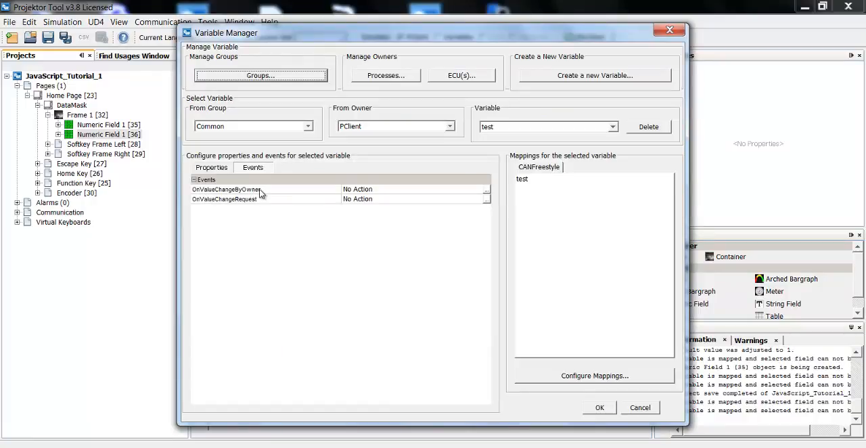
mouse_move(414, 195)
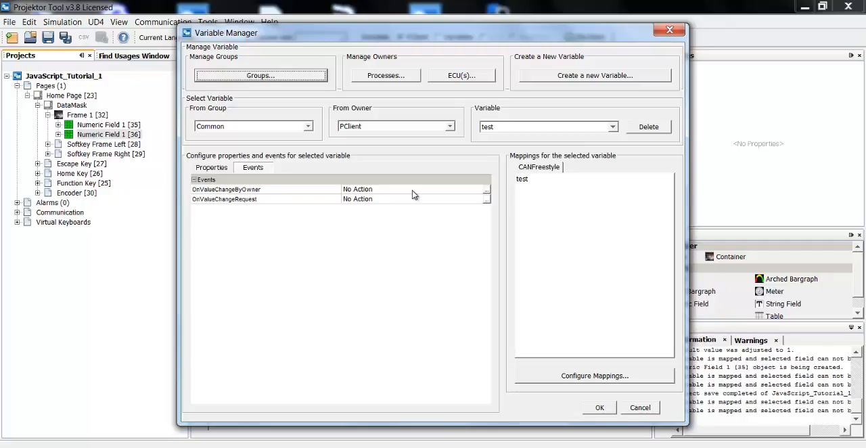
click(485, 188)
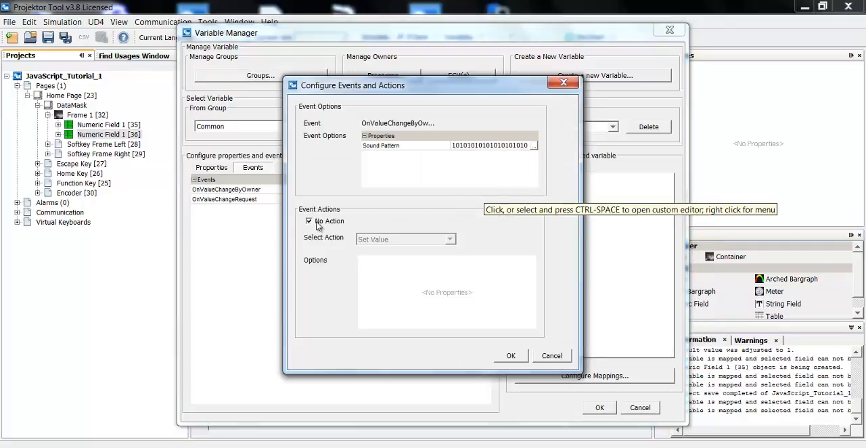
click(309, 220)
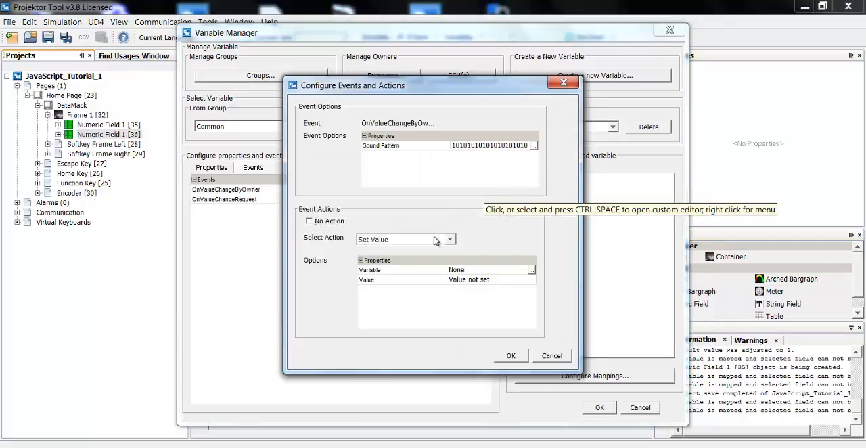
click(449, 239)
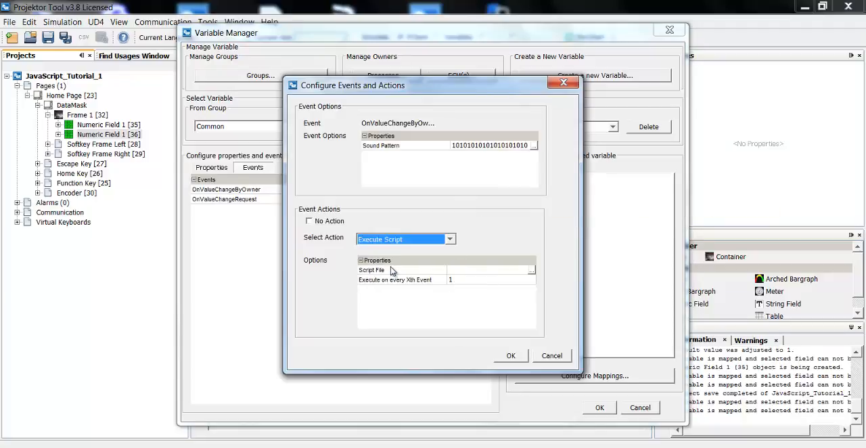
Step: Browse the Script File property to bring up the Script Editor
click(532, 270)
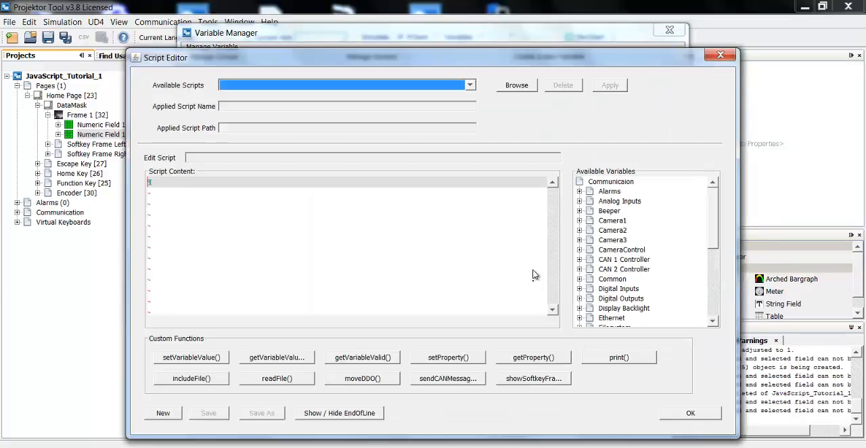
mouse_move(815, 285)
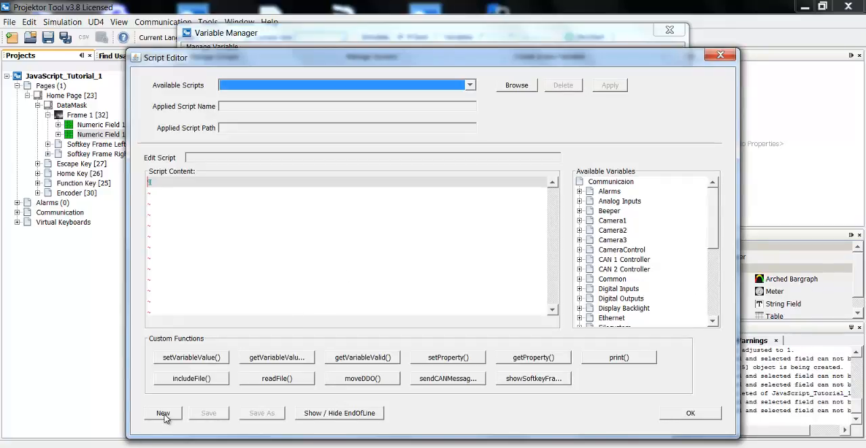
Step: Create a new script named formula in the project's scripts folder
click(163, 412)
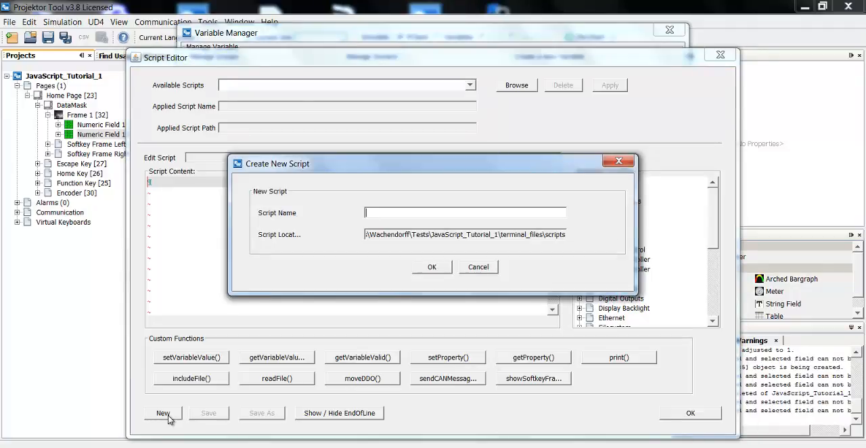
mouse_move(389, 384)
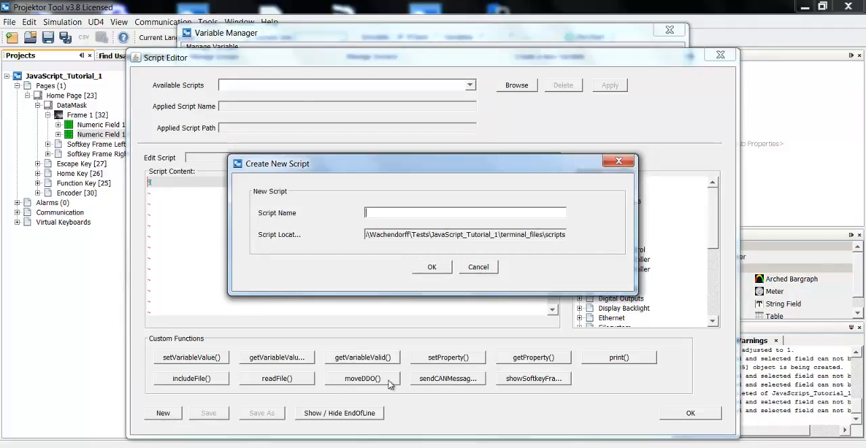
text(formu)
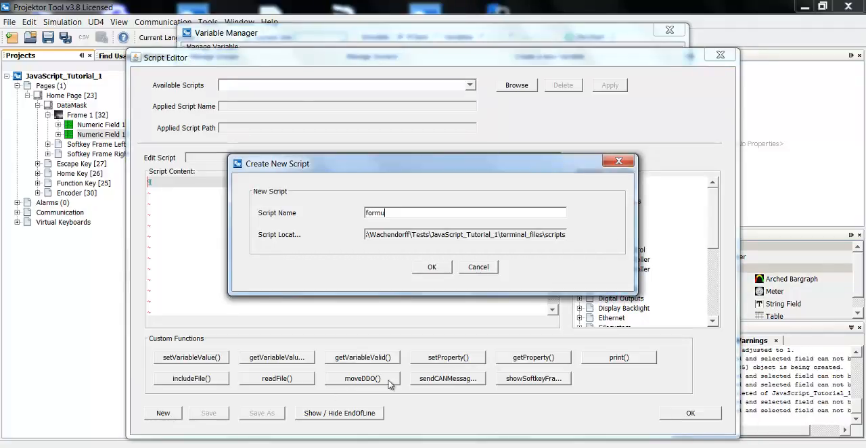
text(la)
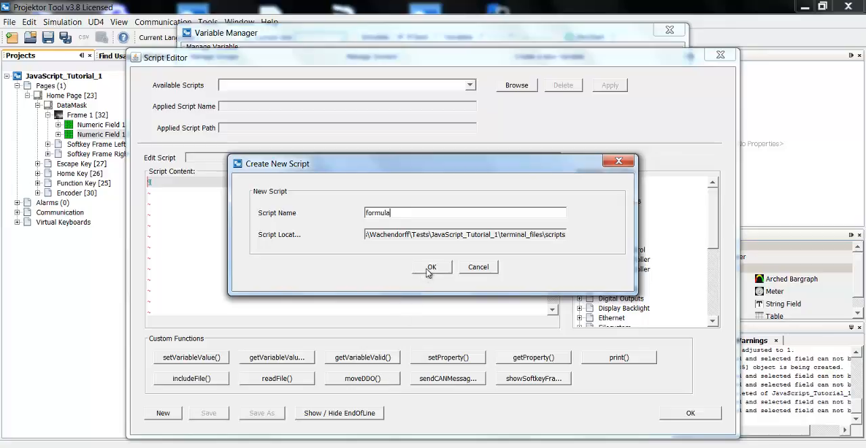
click(431, 267)
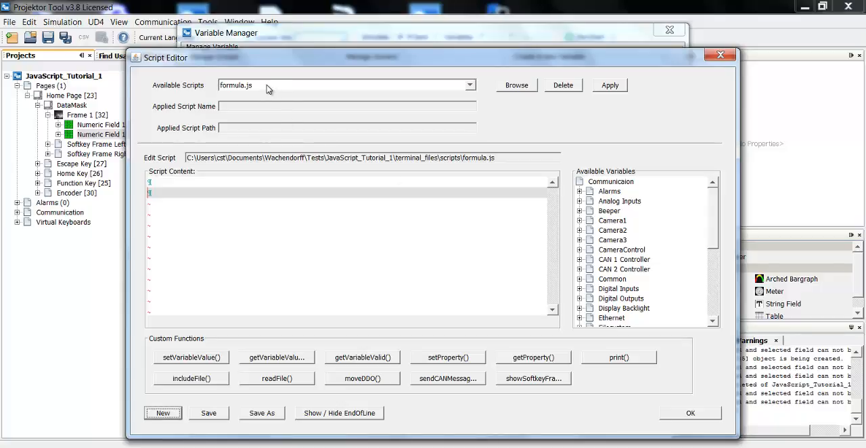
mouse_move(174, 112)
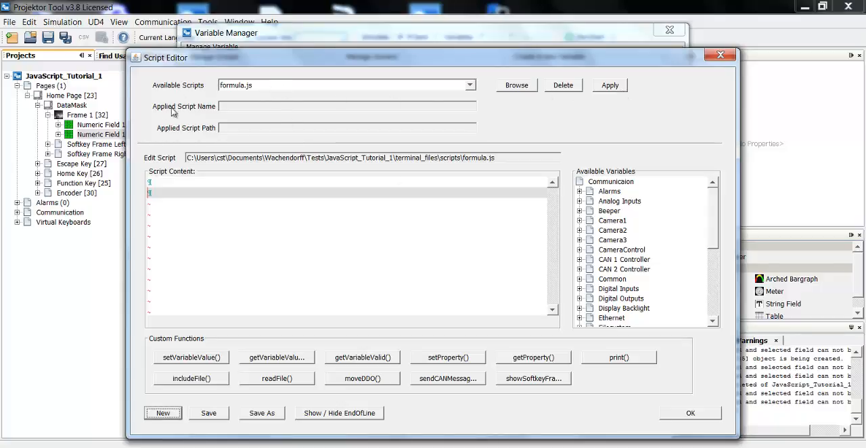
mouse_move(256, 132)
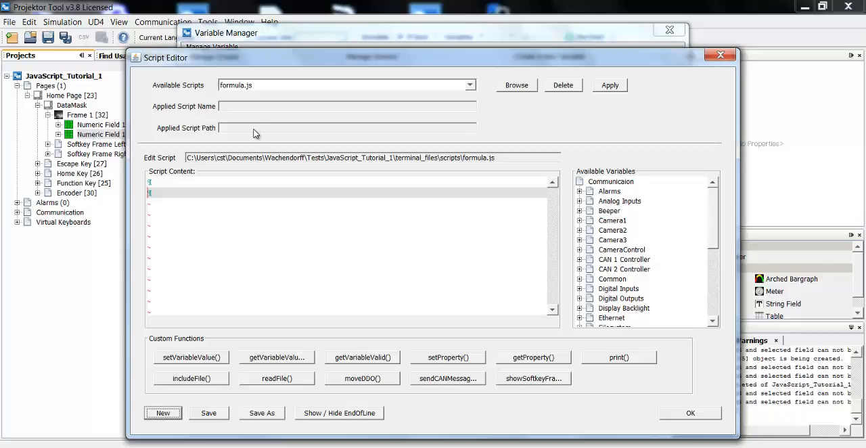
mouse_move(271, 117)
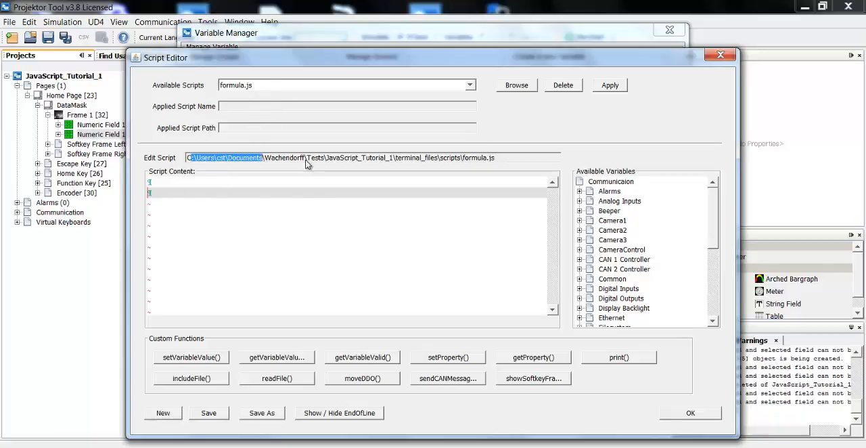
mouse_move(506, 163)
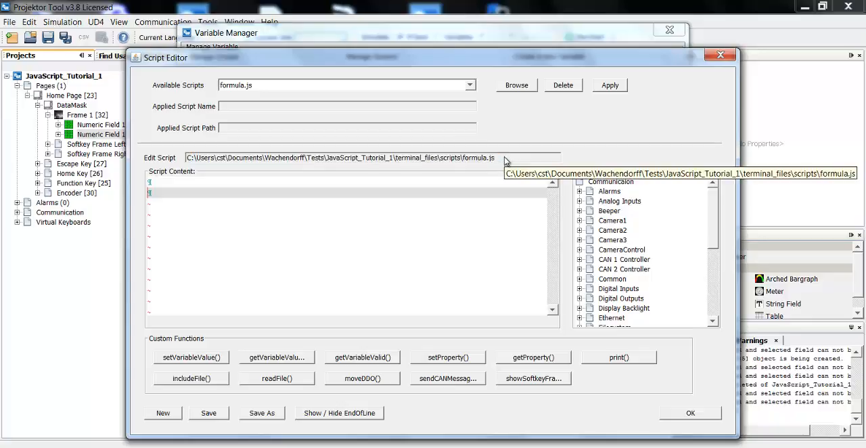
Step: Apply formula.js as the event's script and look over the Available Variables list
click(609, 84)
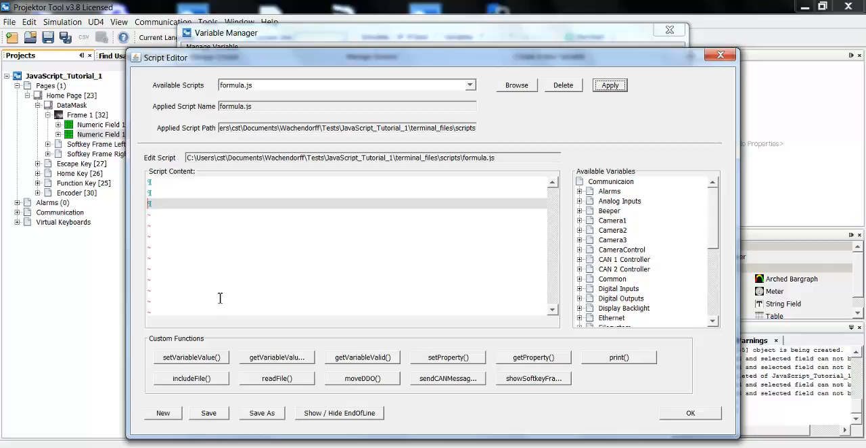
mouse_move(352, 219)
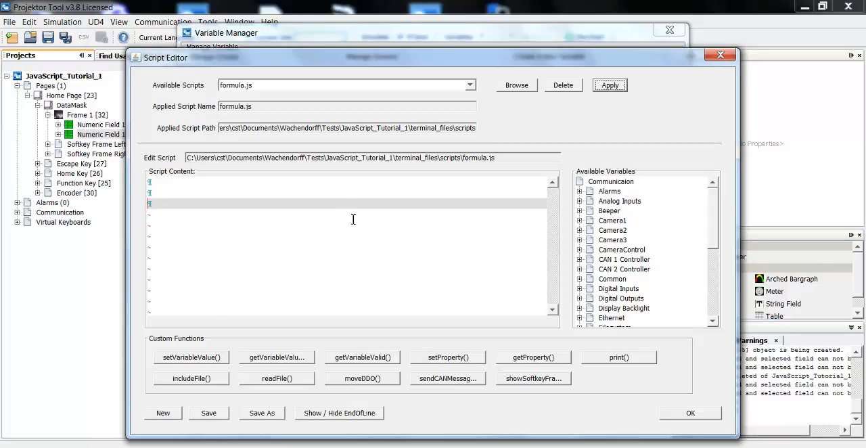
mouse_move(229, 219)
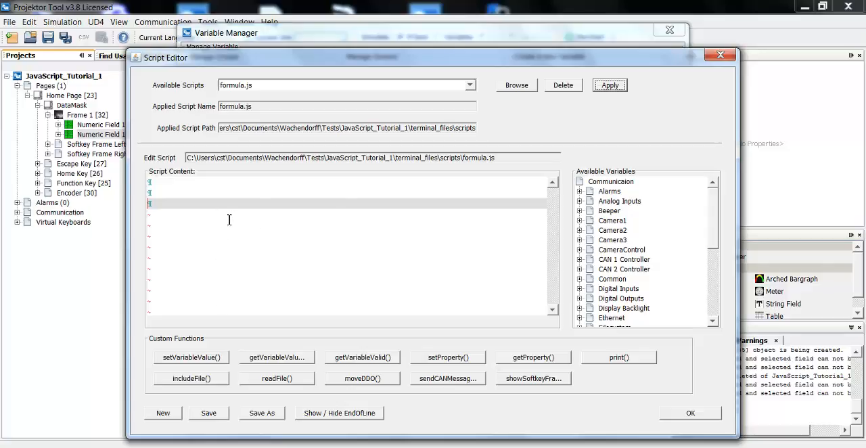
mouse_move(712, 220)
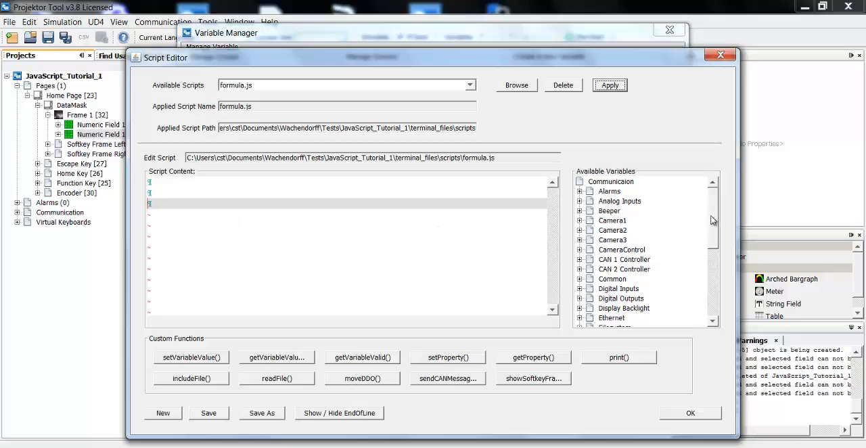
scroll(down, 3)
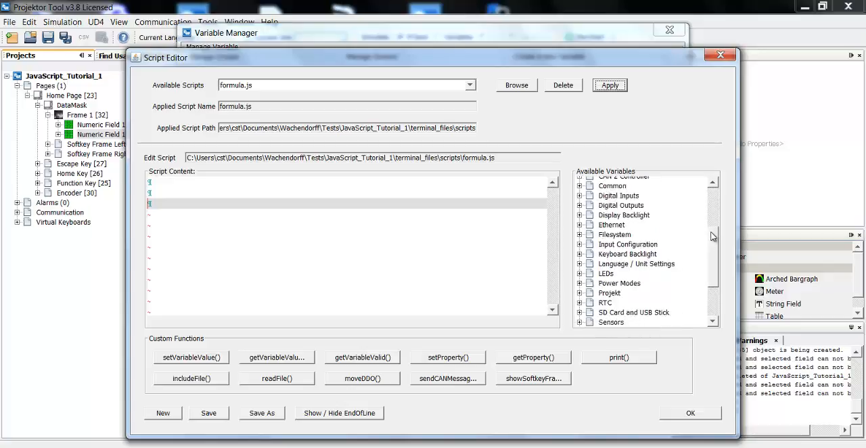
scroll(up, 3)
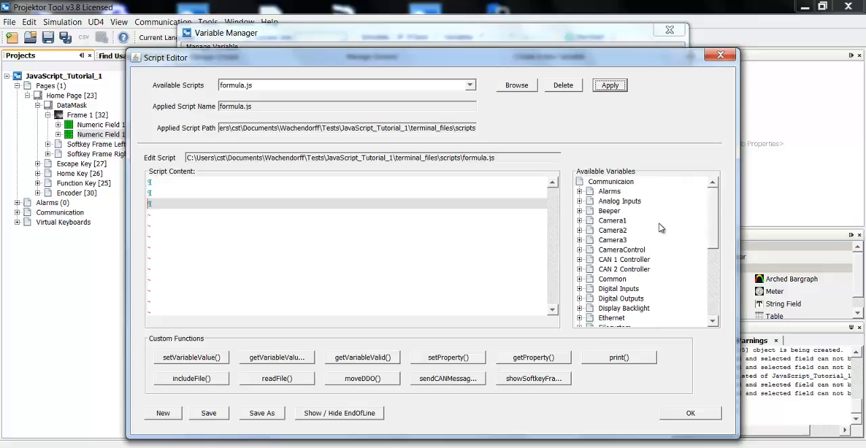
mouse_move(612, 369)
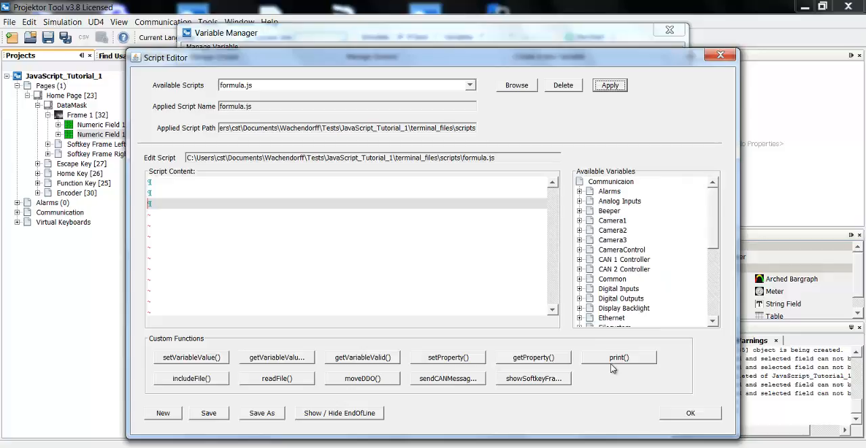
mouse_move(154, 358)
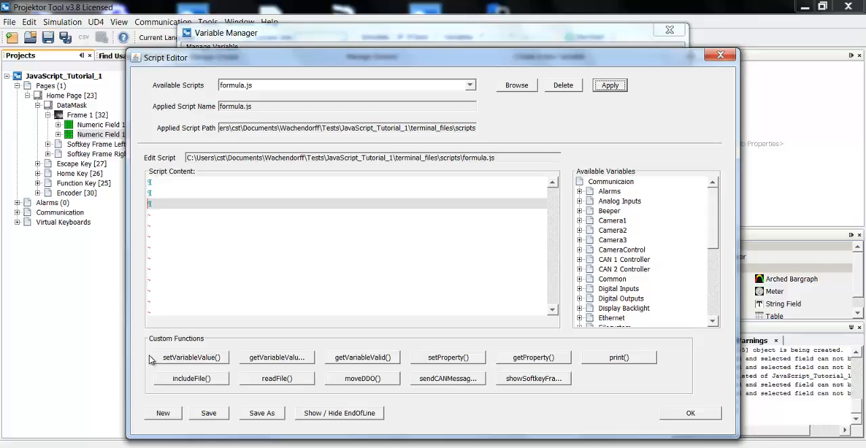
mouse_move(161, 321)
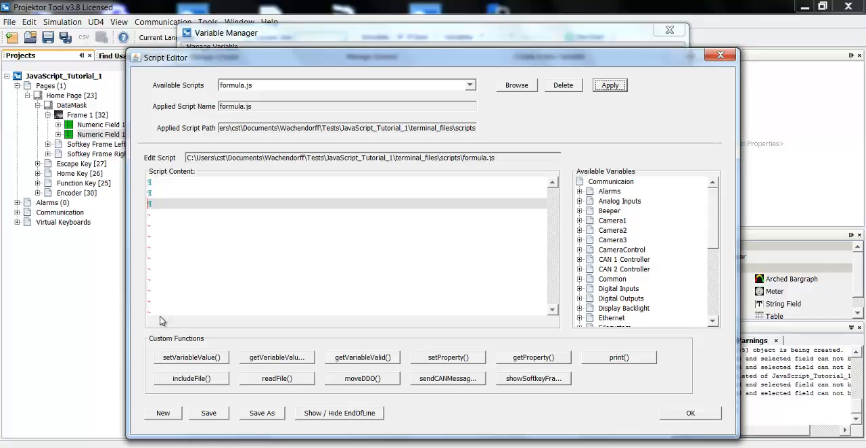
mouse_move(182, 298)
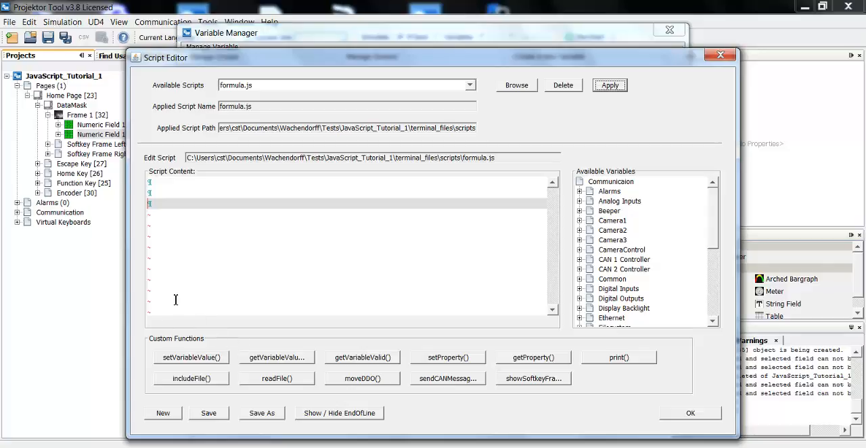
mouse_move(202, 255)
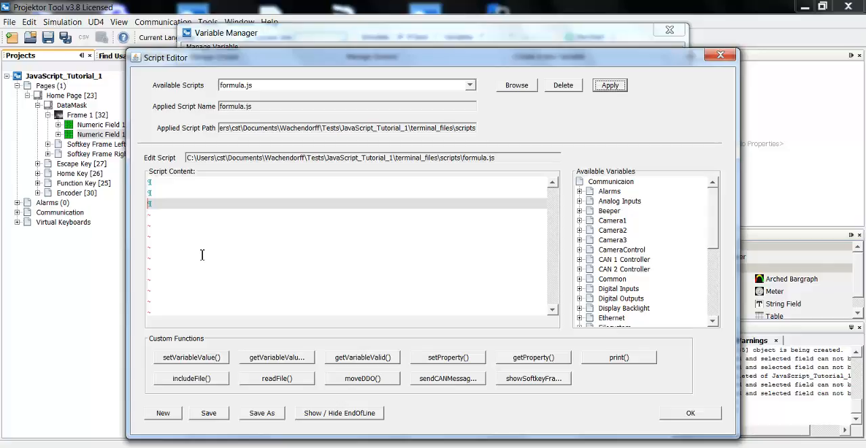
Step: Write the first line reading the variable test via getVariableValue("test")
text(var)
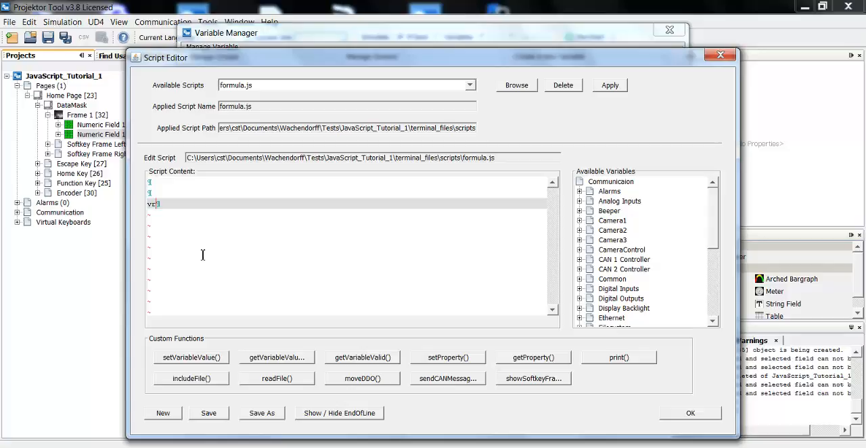
text(test)
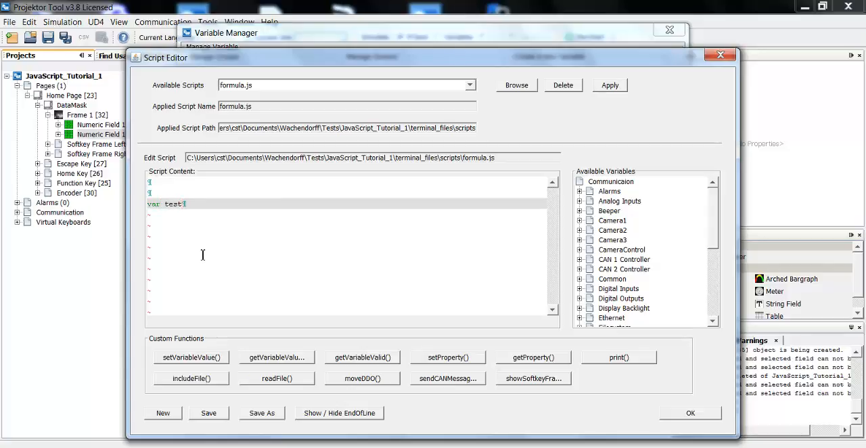
double_click(173, 203)
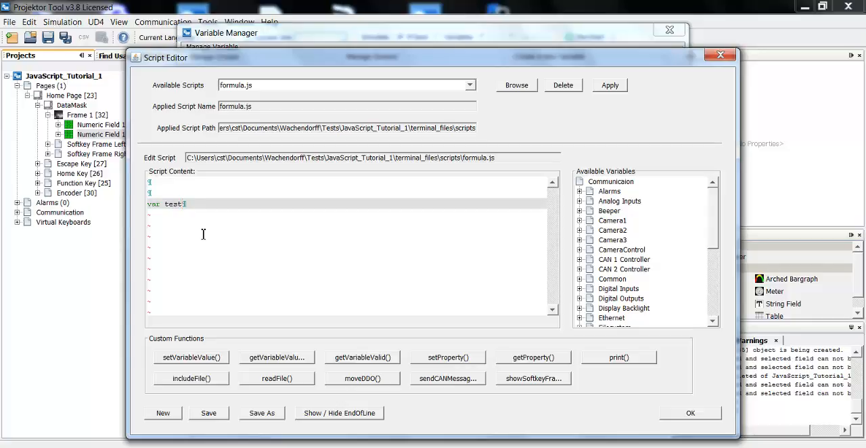
mouse_move(212, 235)
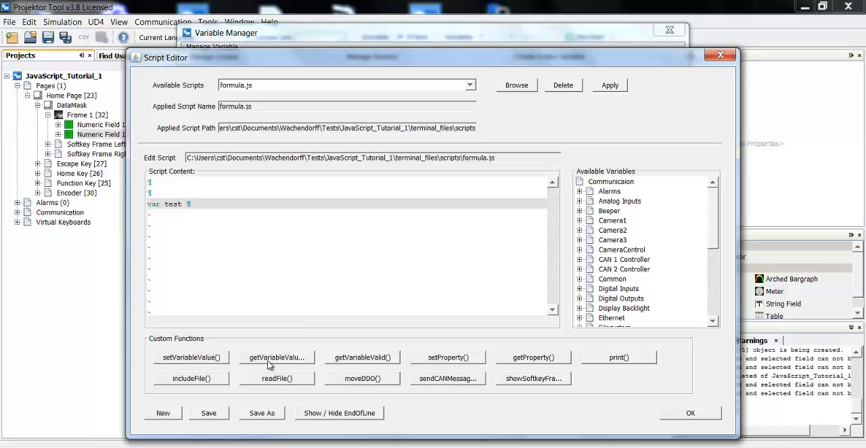
click(276, 357)
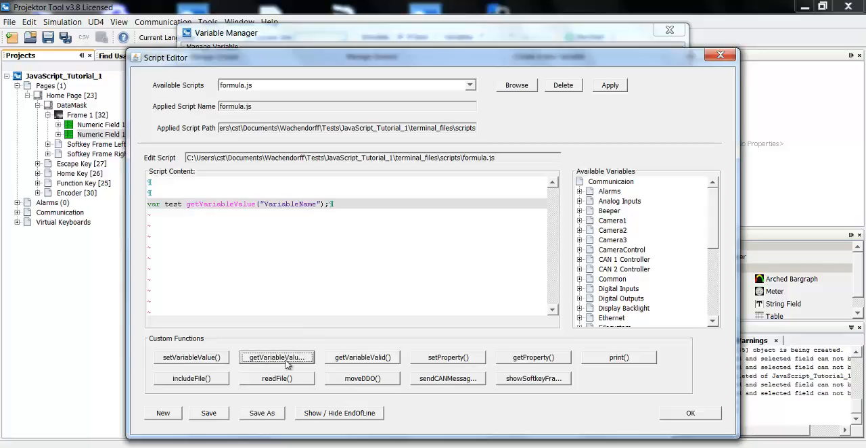
mouse_move(296, 348)
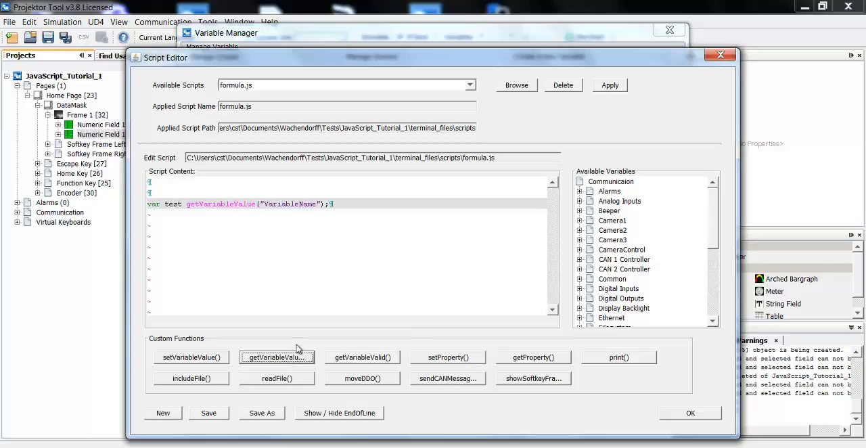
mouse_move(294, 249)
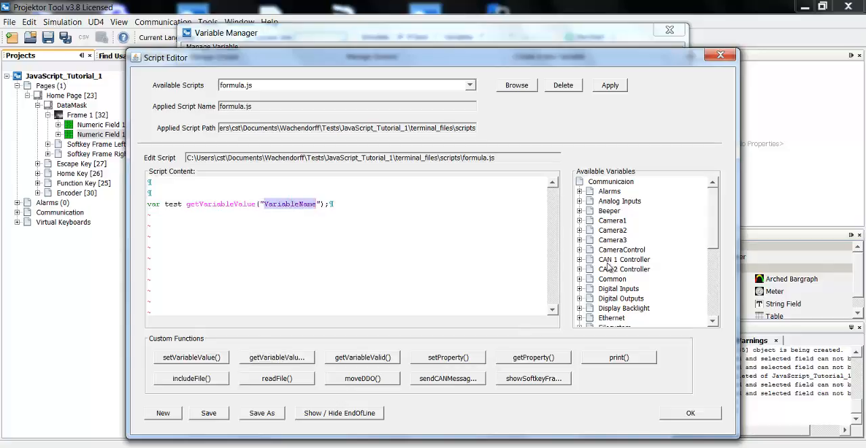
click(580, 278)
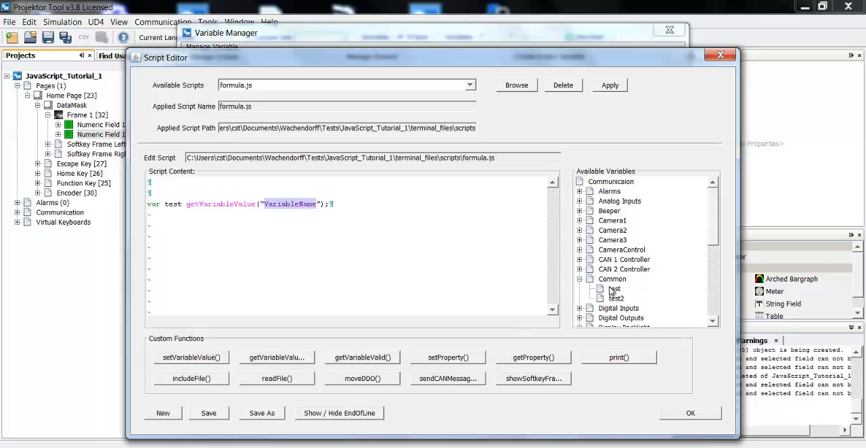
double_click(613, 289)
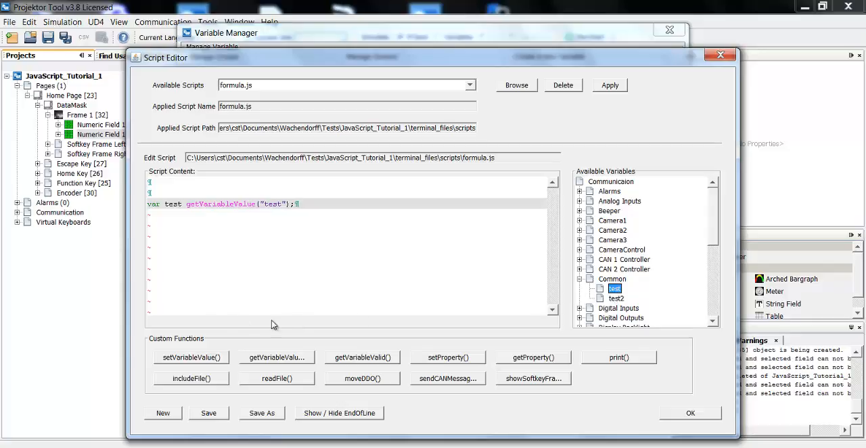
Step: Rename the script variable to test_js, giving var test_js = getVariableValue("test");
click(225, 269)
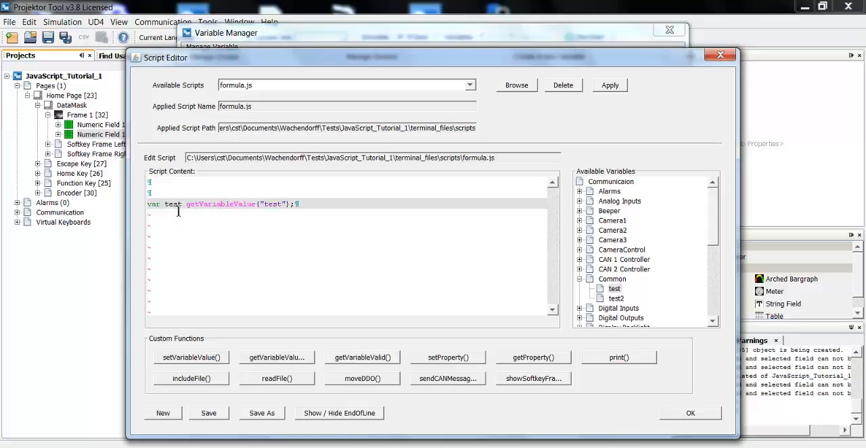
text(_j)
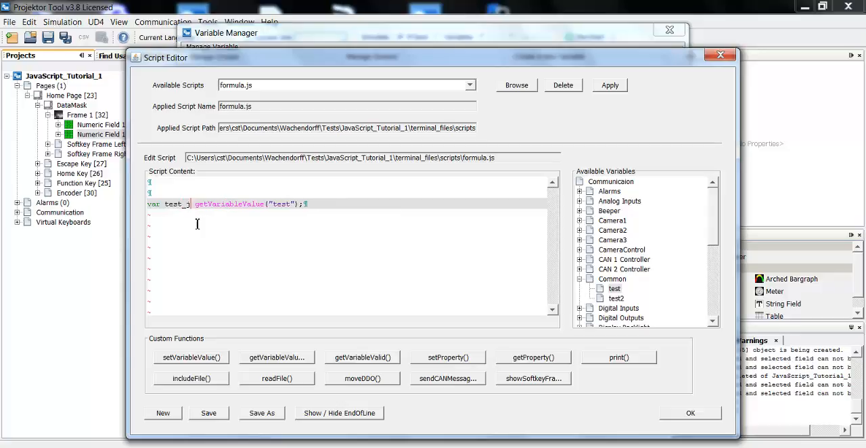
text(s =)
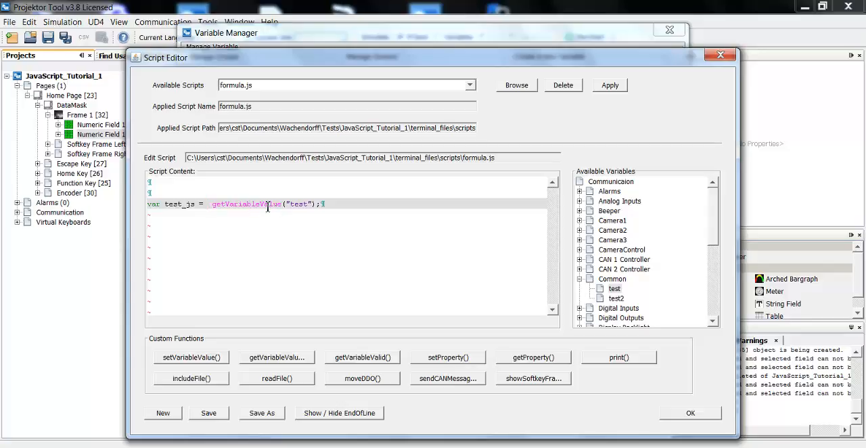
double_click(298, 204)
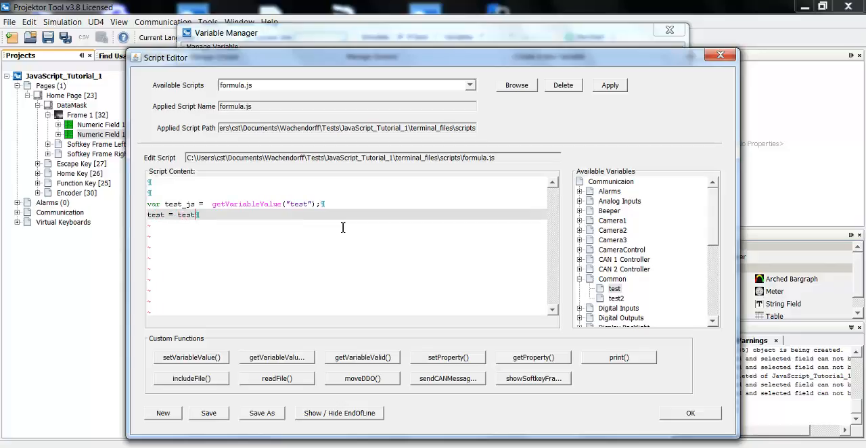
Step: Add the second line test = test / 2 + 15;
text(/ 2 +)
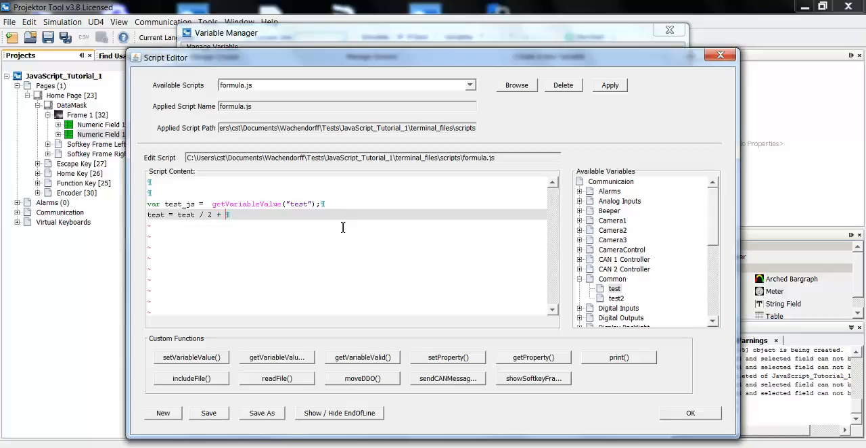
text(15;)
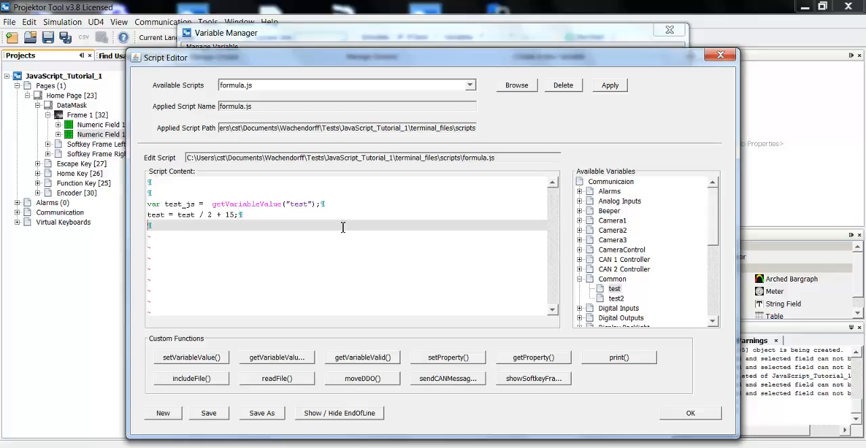
mouse_move(263, 304)
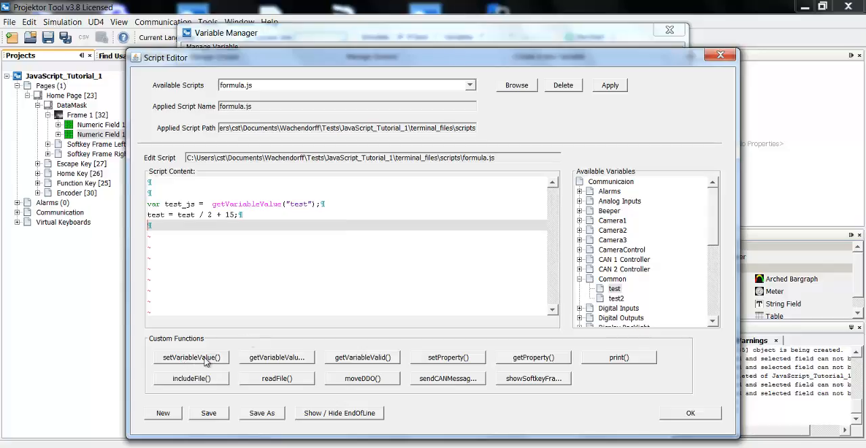
Step: Add setVariableValue("test2", test_js); and use test_js in the formula line
click(190, 357)
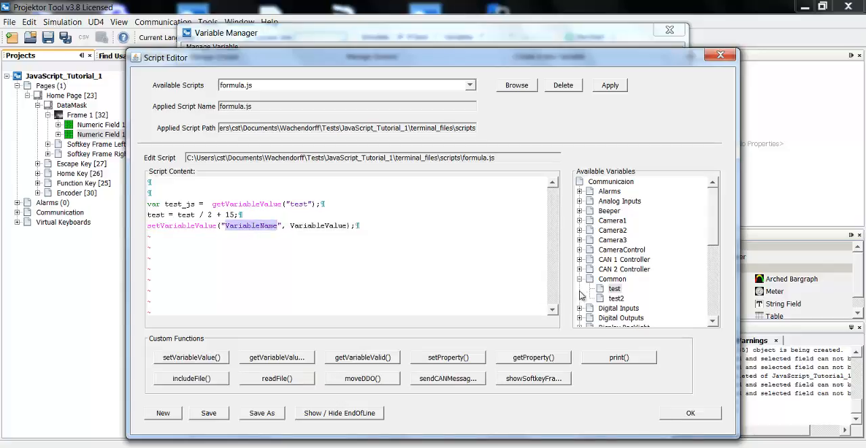
double_click(615, 298)
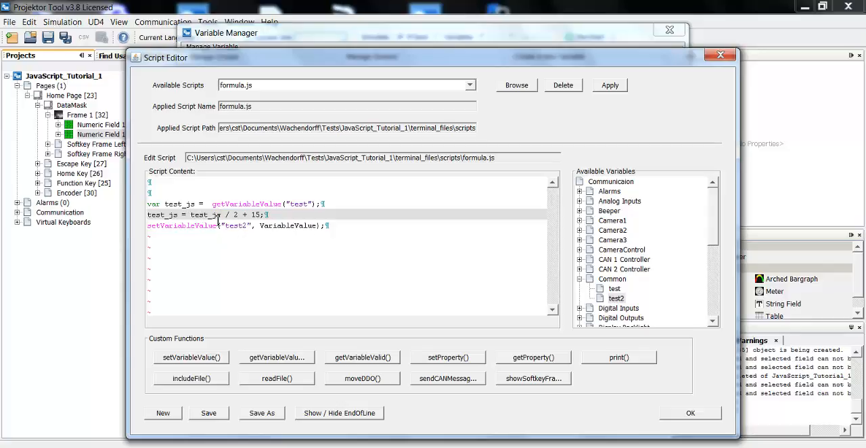
double_click(288, 225)
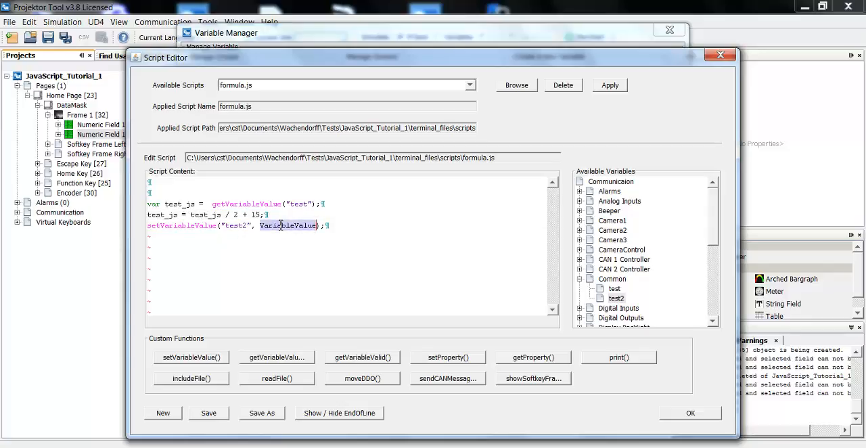
text(test_js)
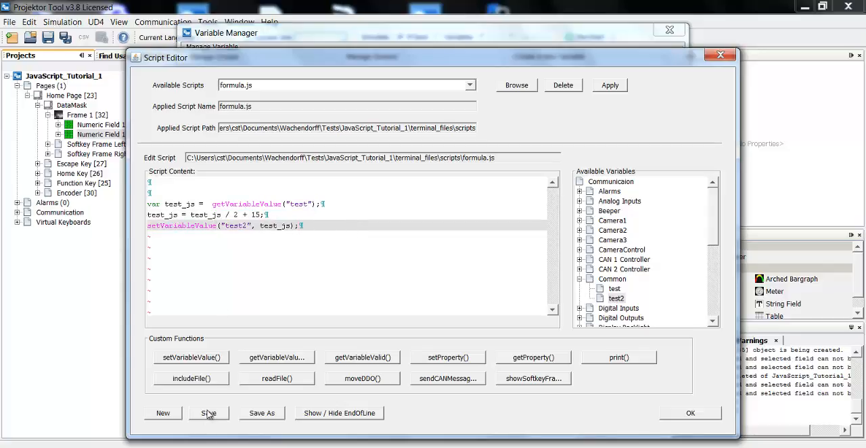
Step: Save formula.js, confirm the event action, and save the JavaScript_Tutorial_1 project
click(690, 413)
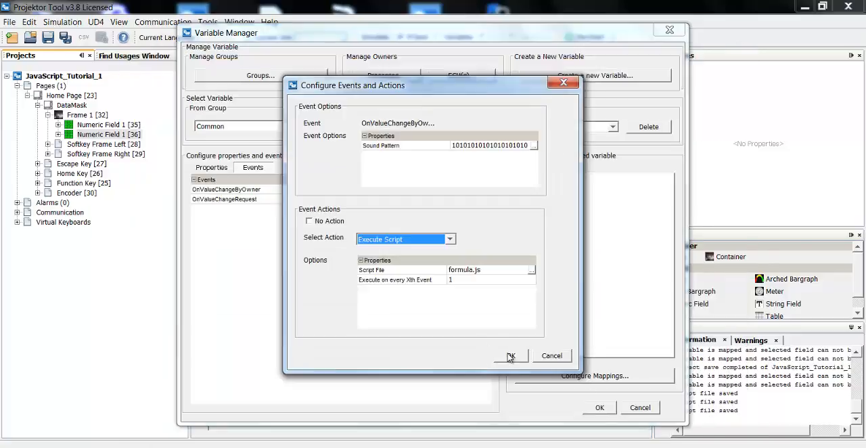
click(511, 356)
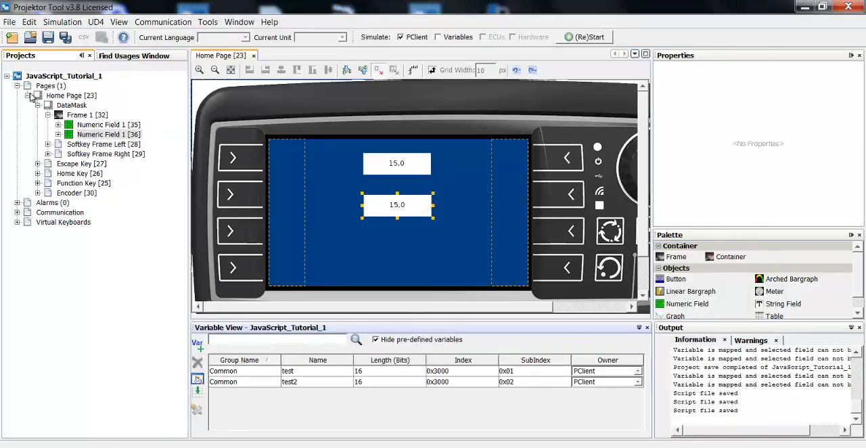
click(64, 75)
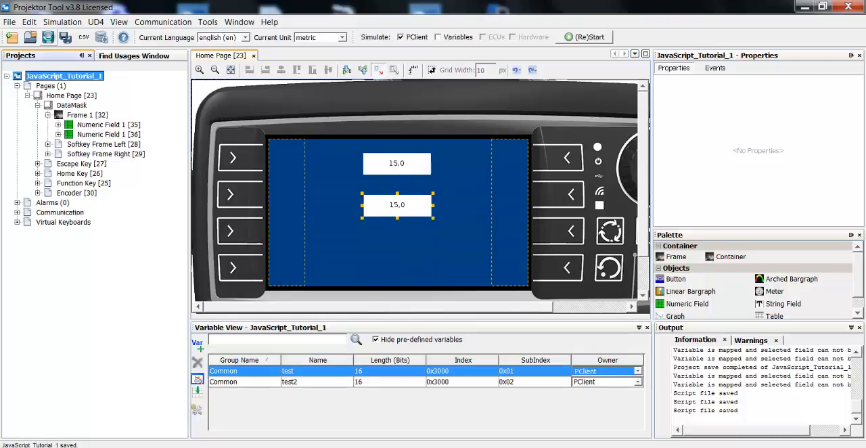
click(588, 36)
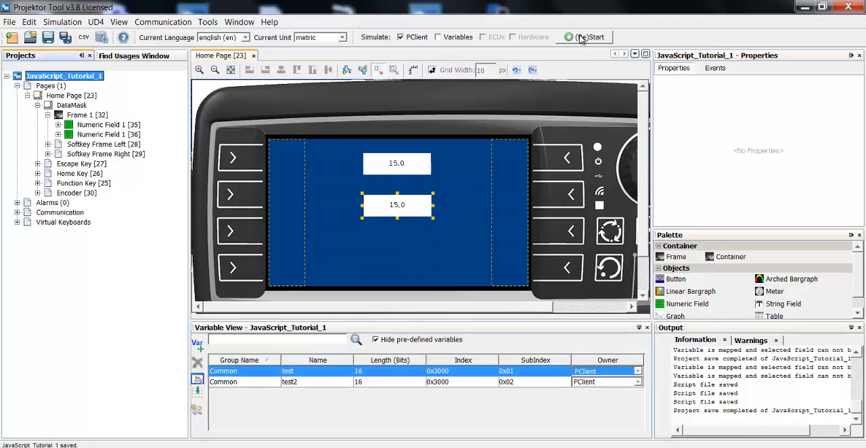
Step: Start the PClient simulation and check the fields show 40.0 and 35.0
click(592, 37)
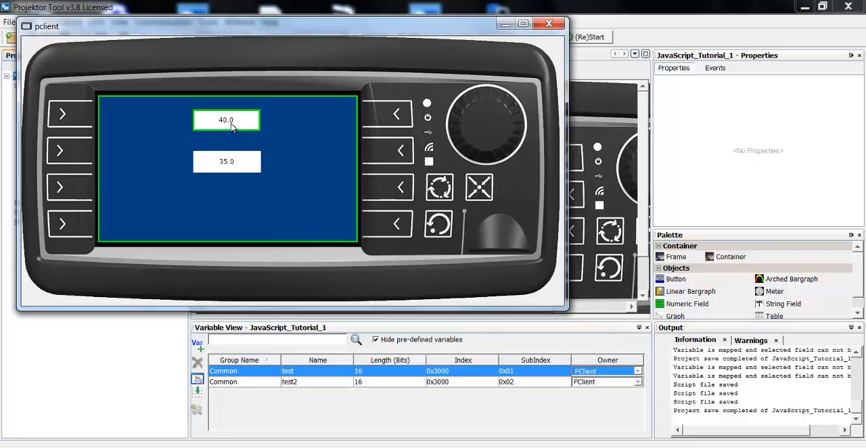
mouse_move(236, 130)
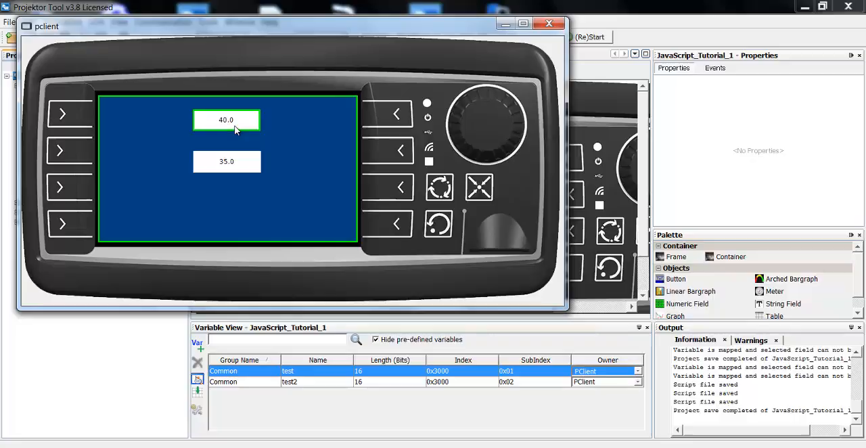
mouse_move(218, 172)
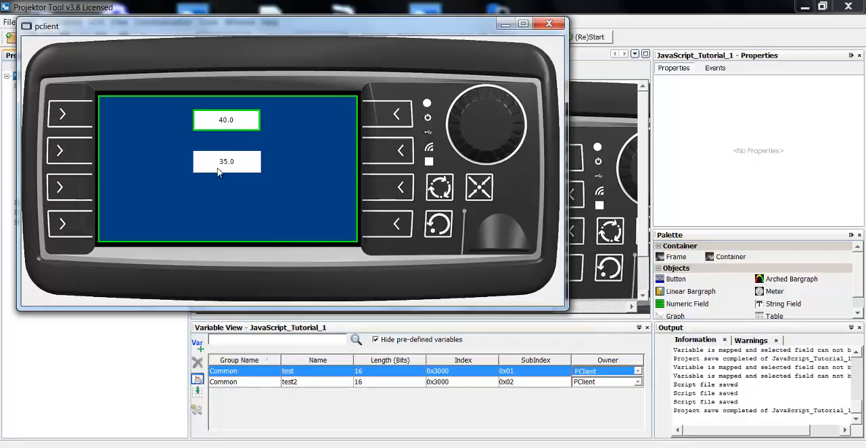
click(227, 120)
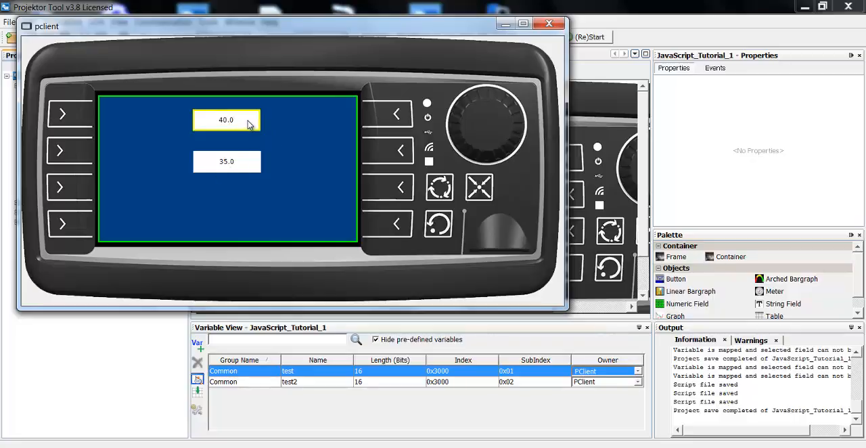